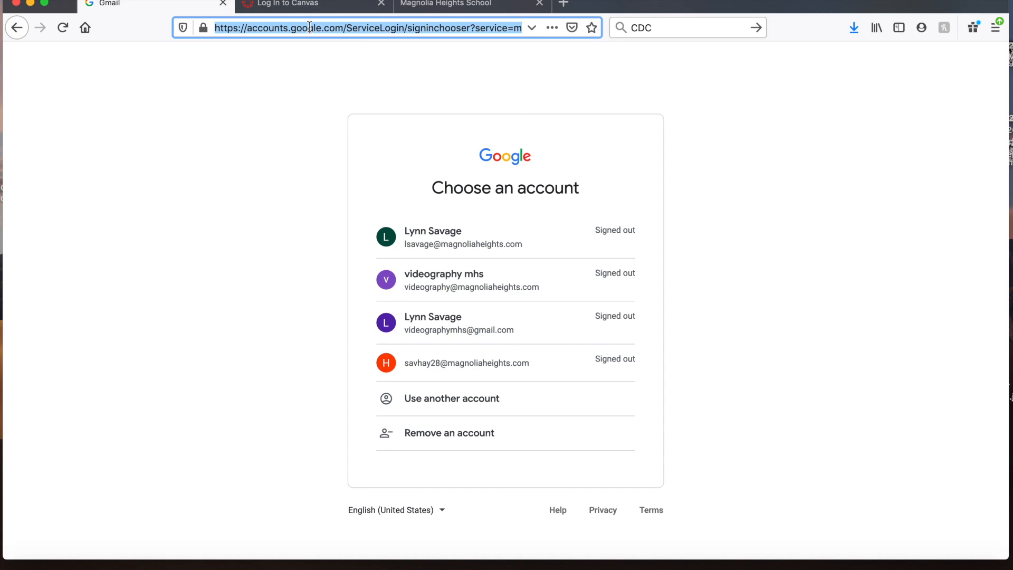
text(www.gmail)
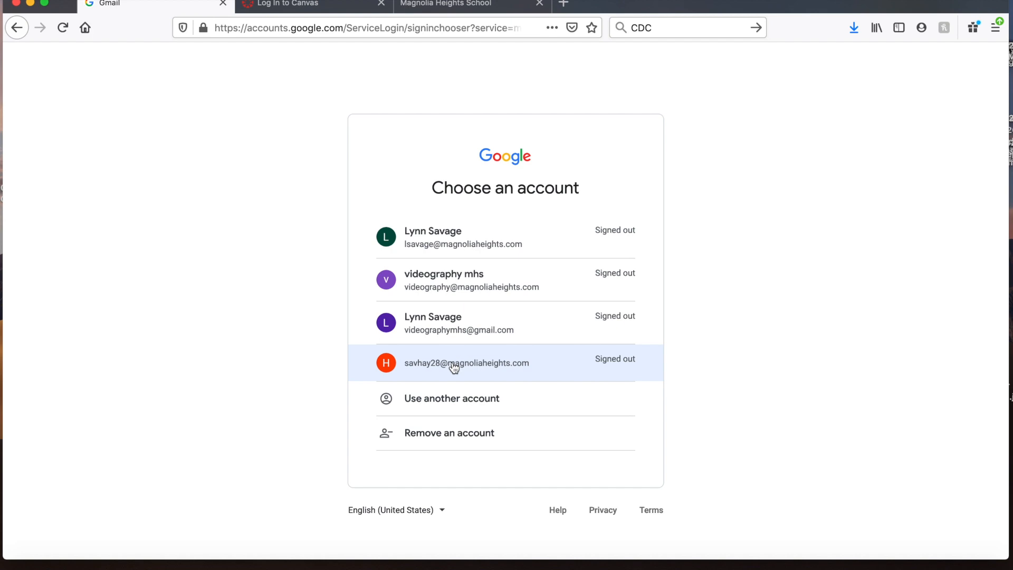
click(466, 363)
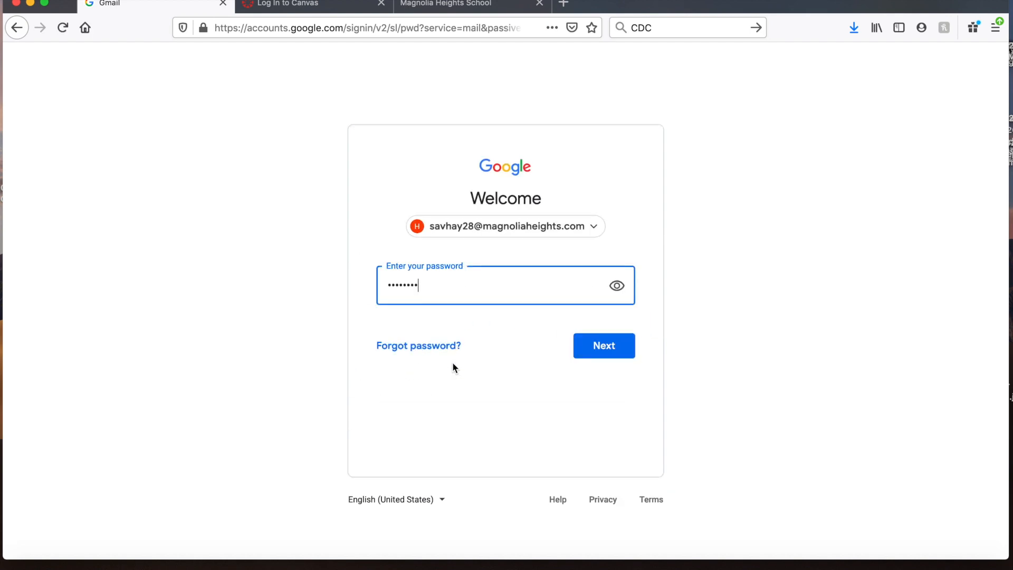
mouse_move(469, 235)
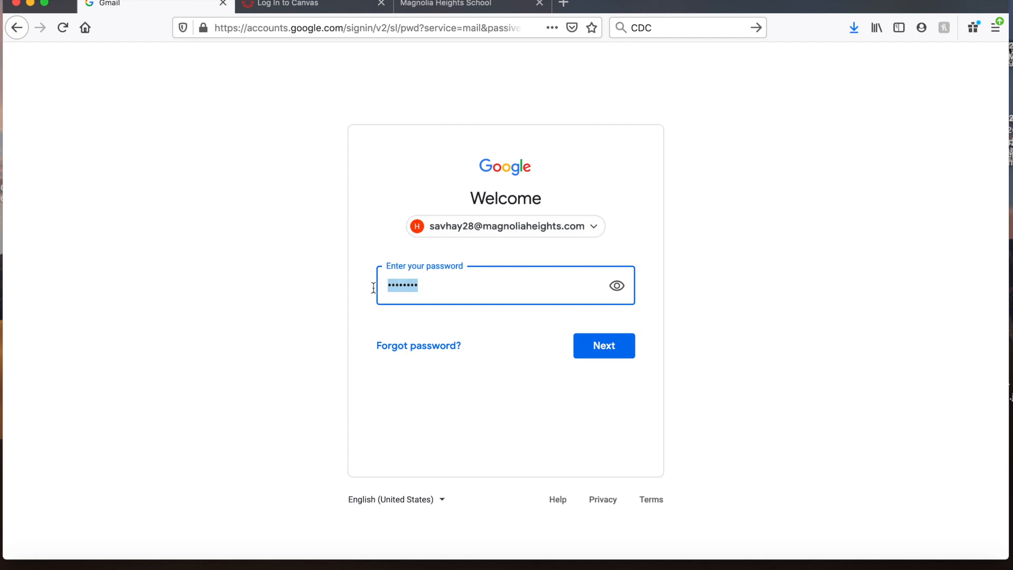
- Clear and re-enter the school account password, then submit it with Next
key(Backspace)
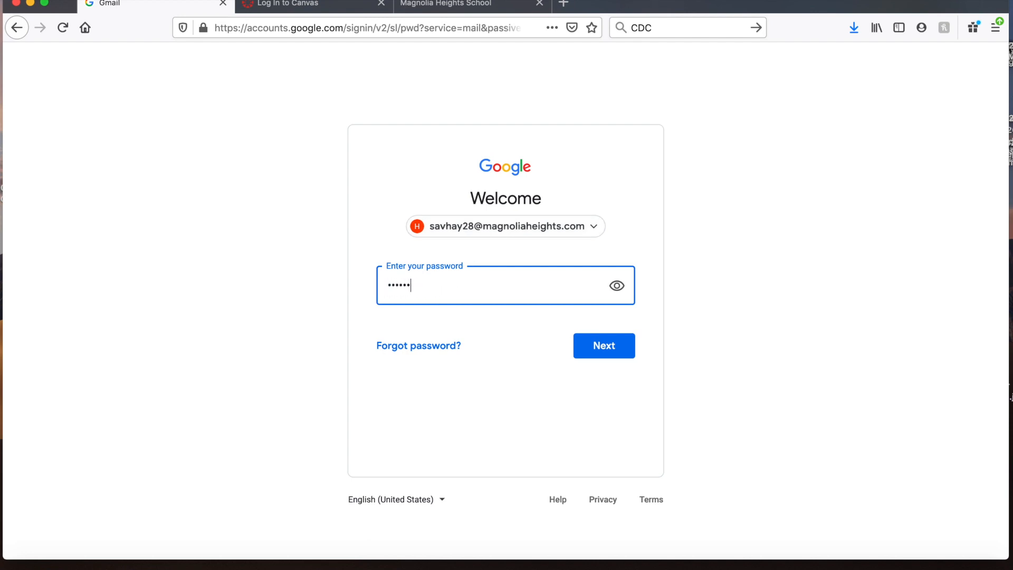
text(••)
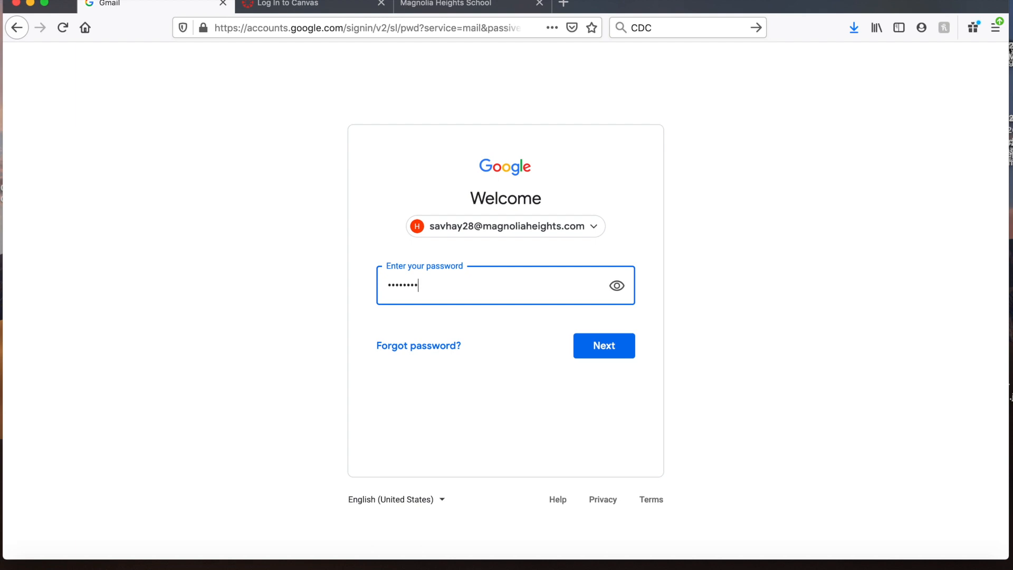
mouse_move(533, 299)
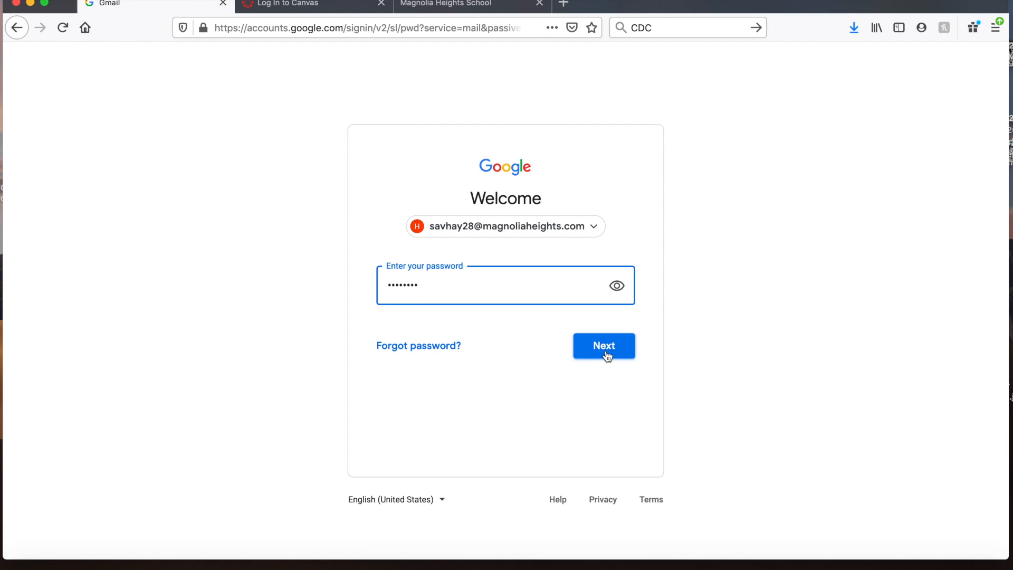
click(602, 345)
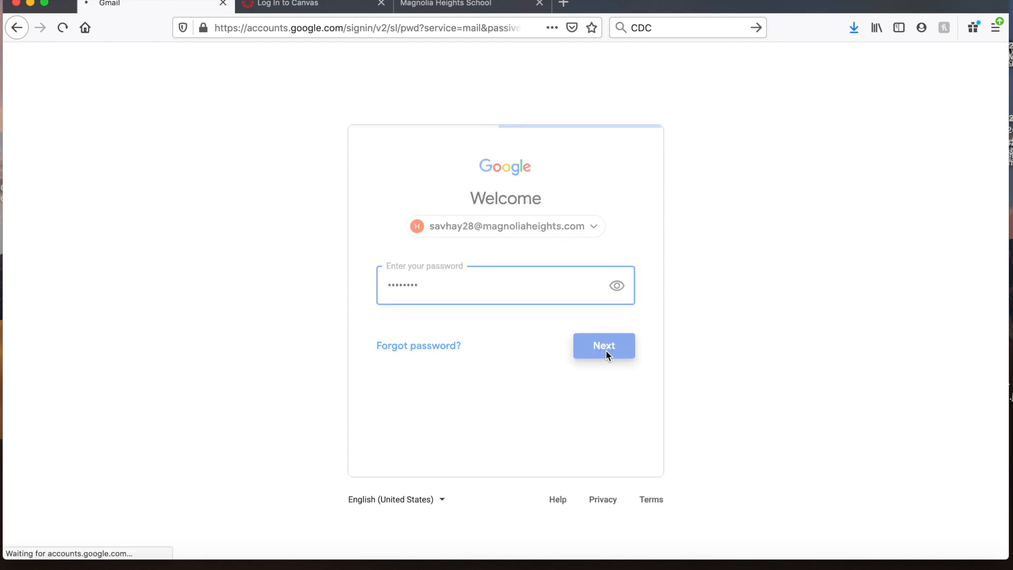
- From the Gmail inbox, launch Google Classroom via the Google apps grid, showing four enrolled classes
click(602, 345)
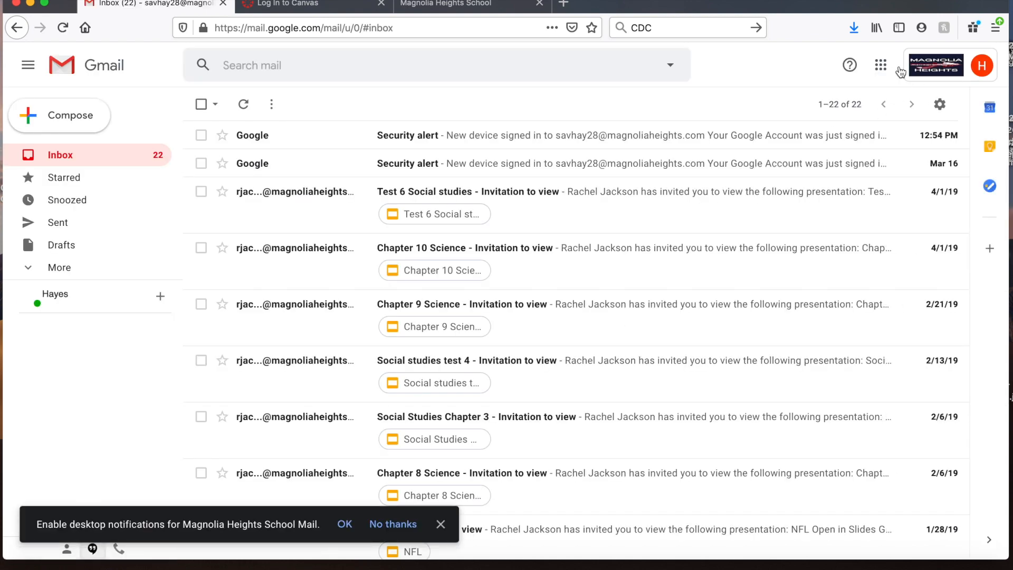
mouse_move(880, 64)
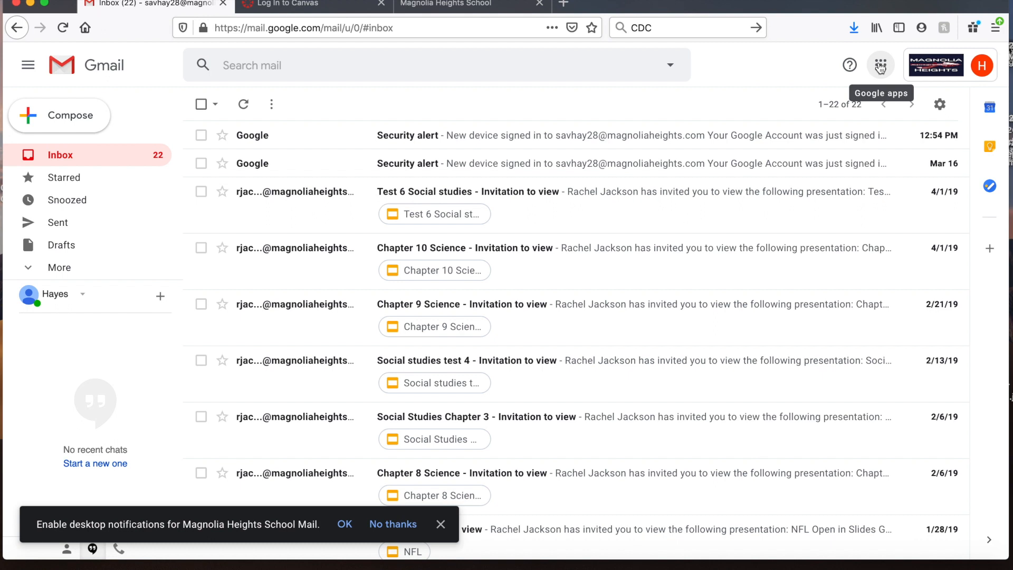
click(879, 65)
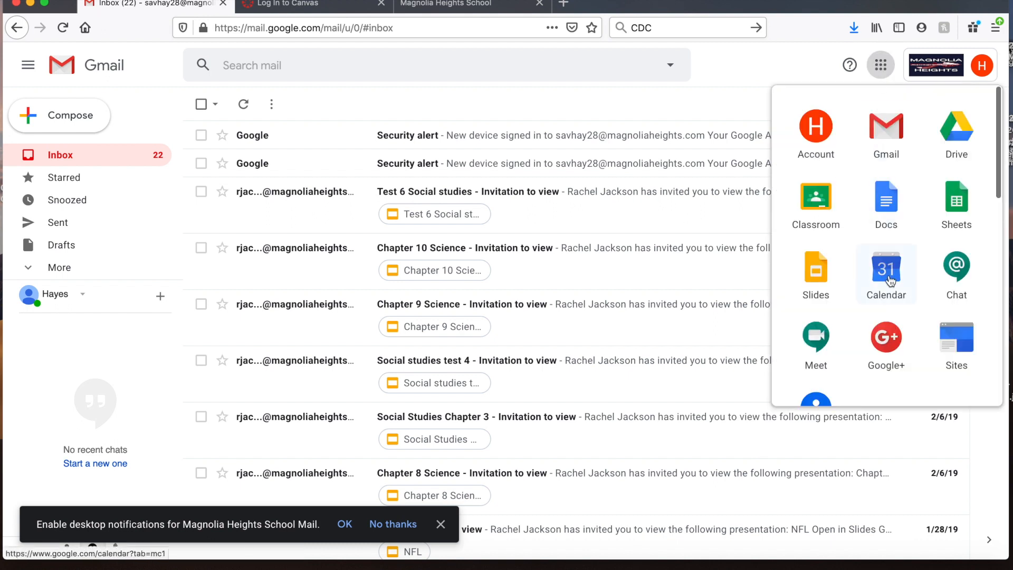
click(815, 200)
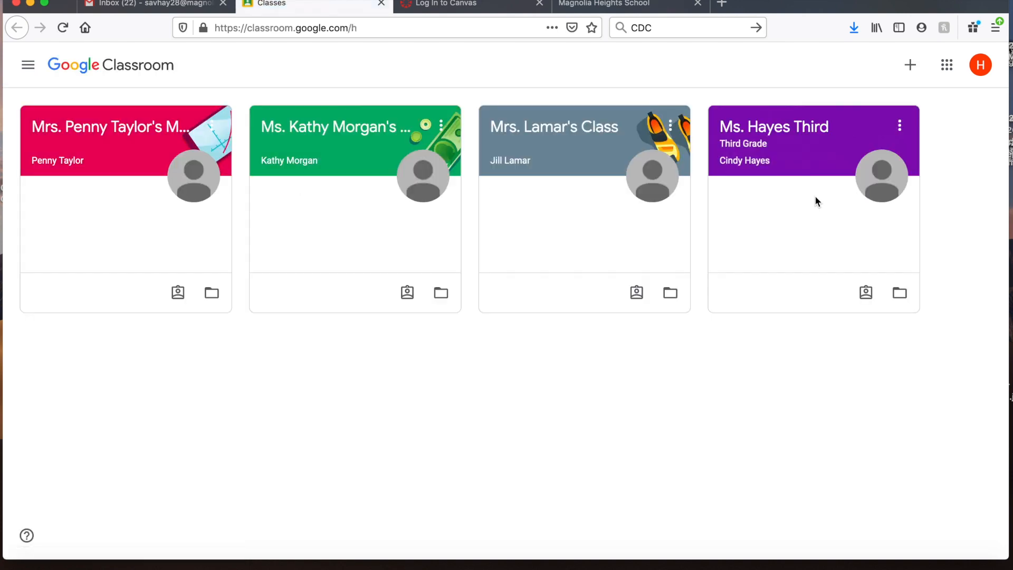
mouse_move(812, 226)
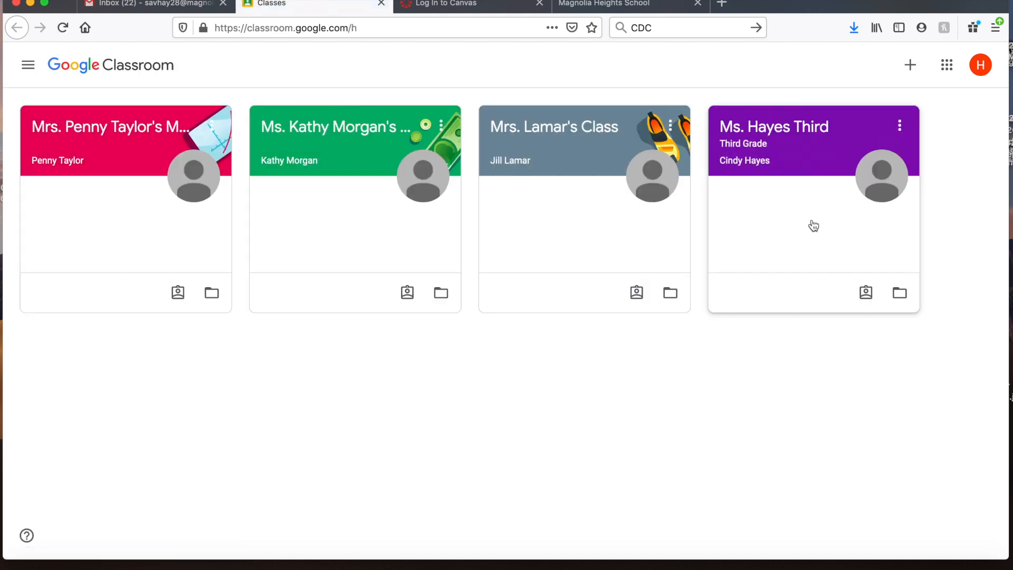
mouse_move(387, 235)
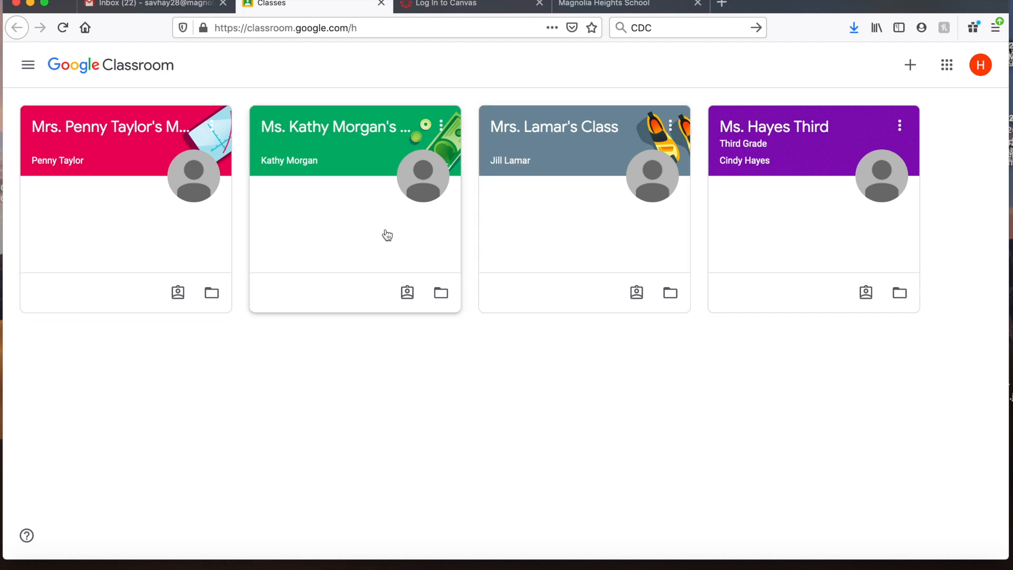
mouse_move(86, 170)
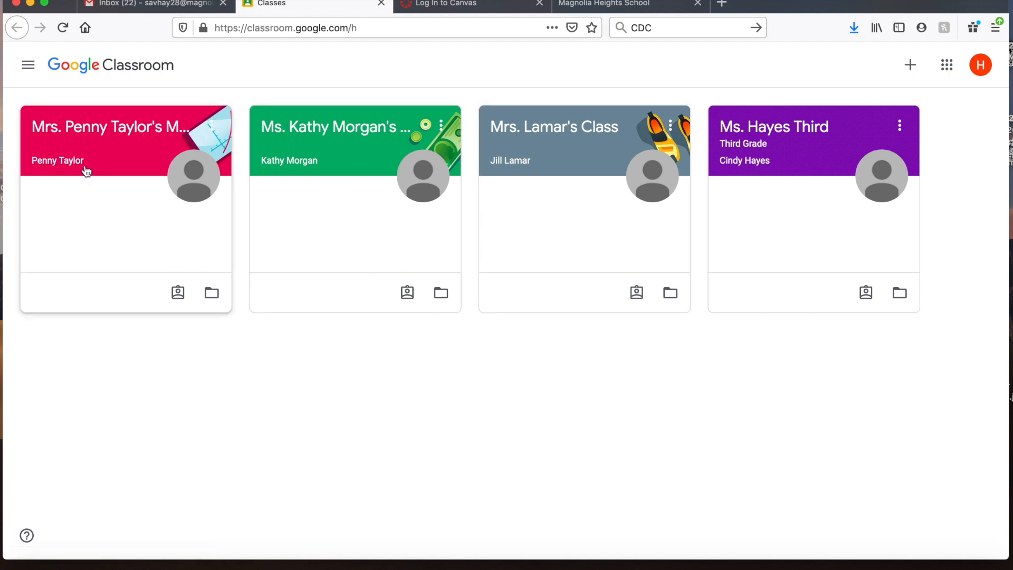
mouse_move(115, 231)
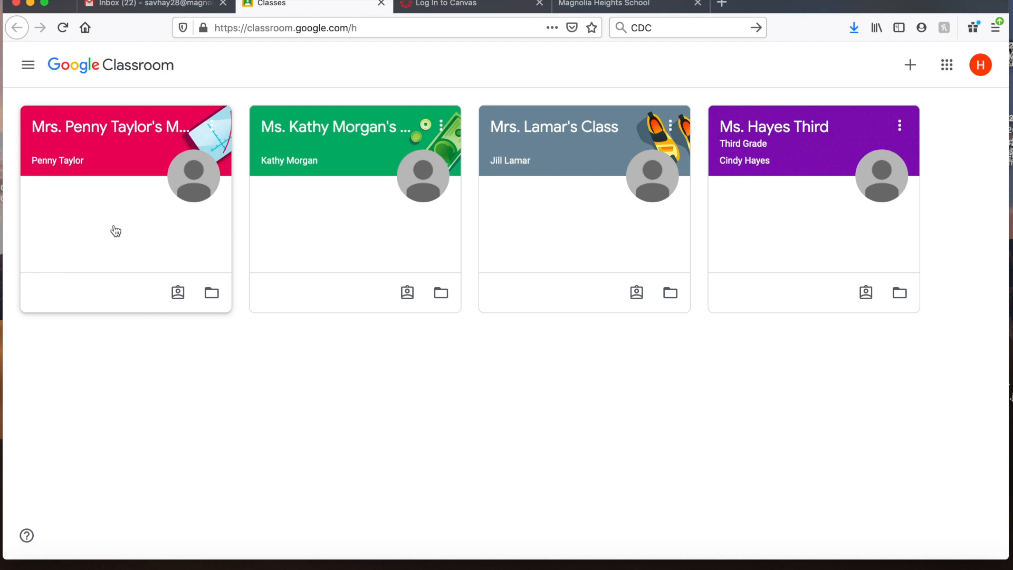
mouse_move(46, 169)
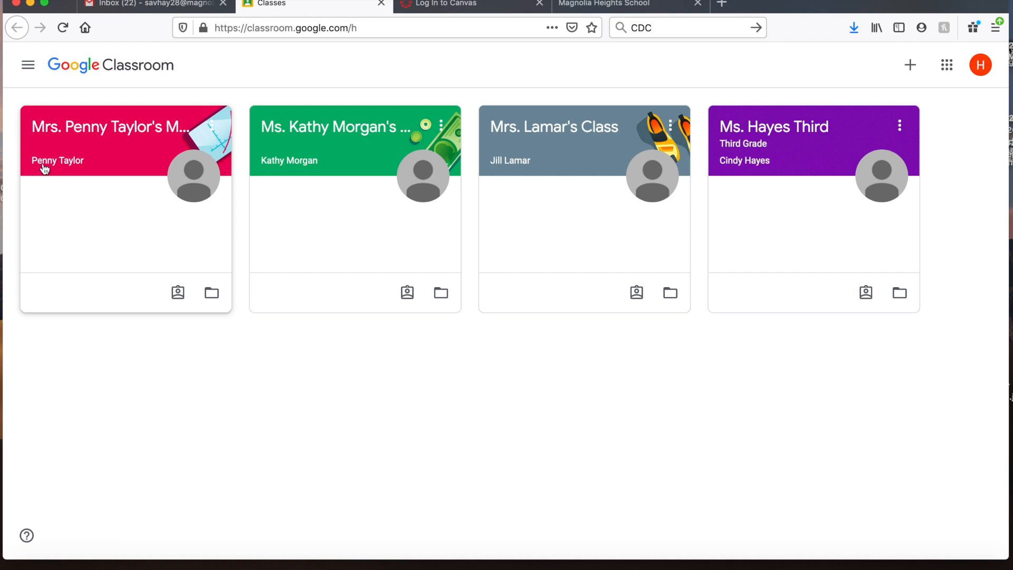
mouse_move(40, 188)
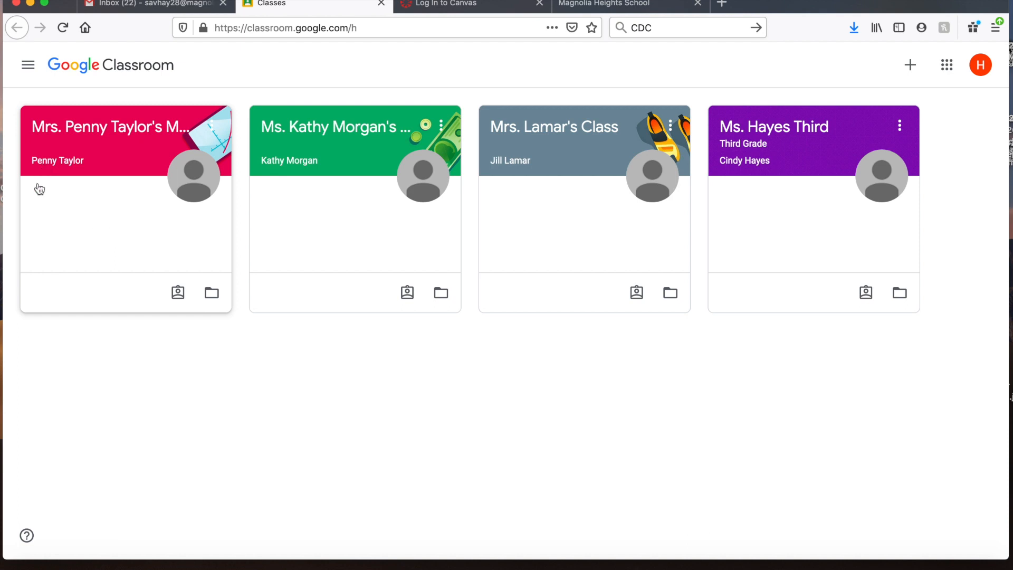
mouse_move(115, 151)
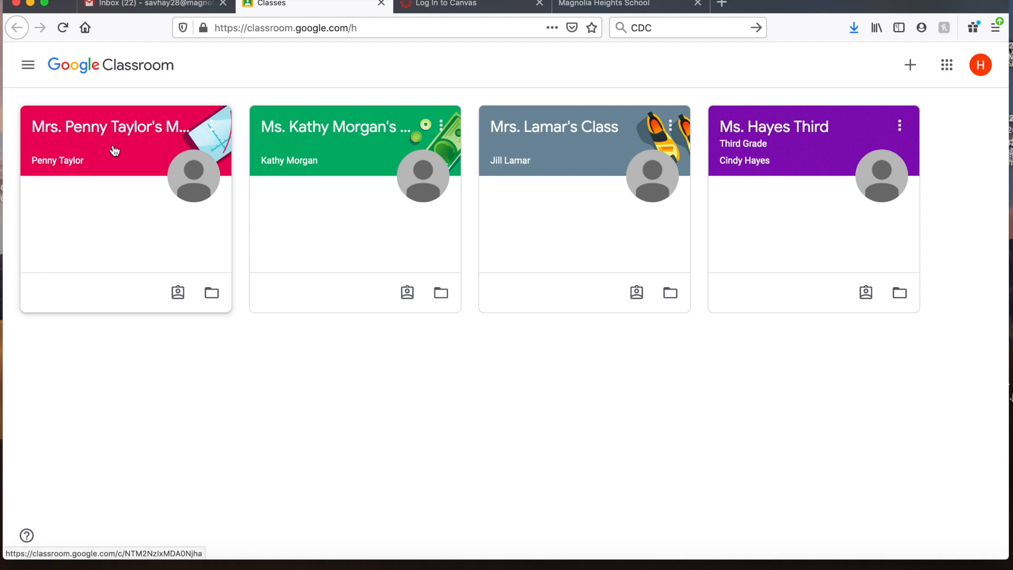
click(110, 127)
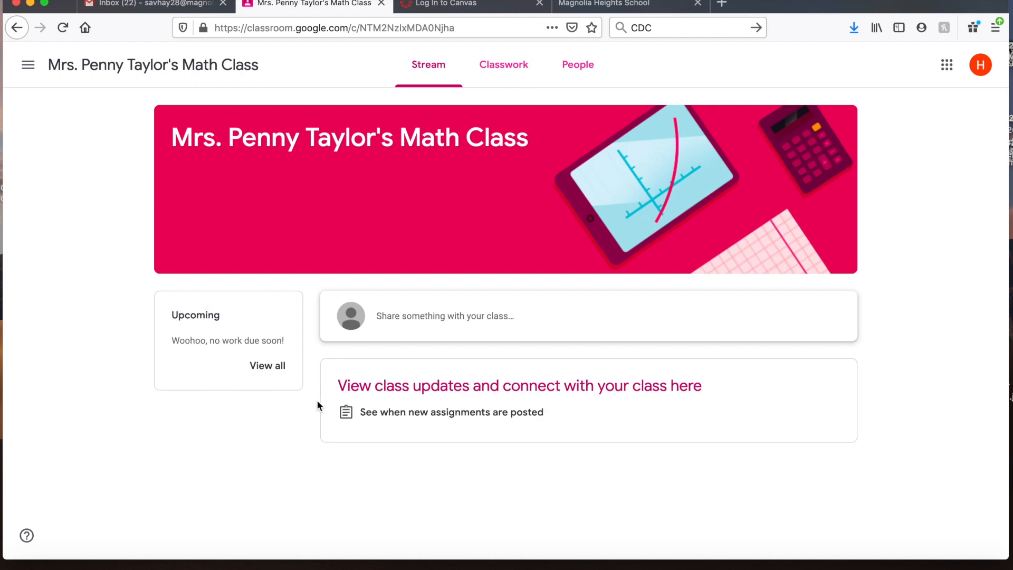
mouse_move(391, 416)
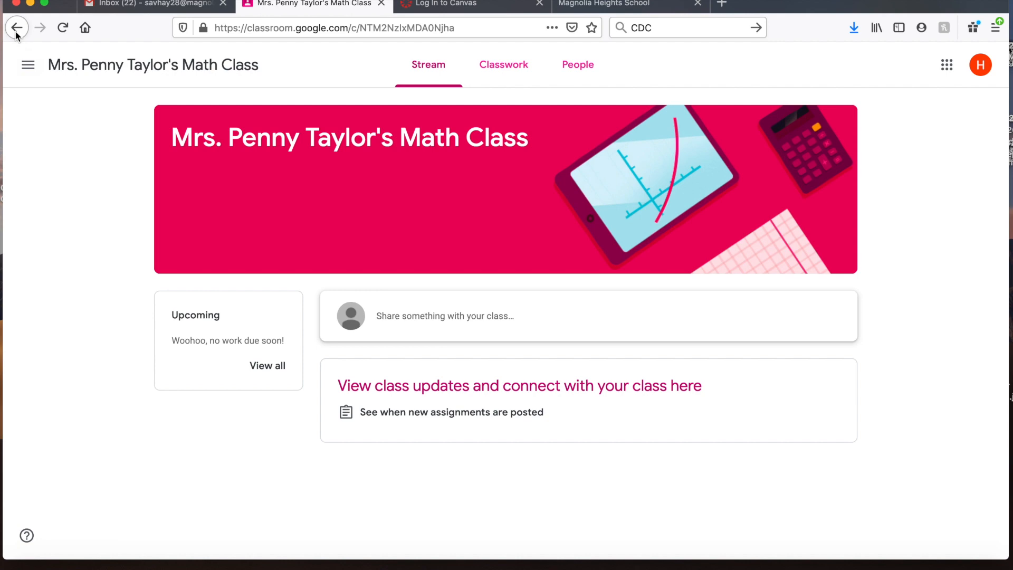
click(28, 65)
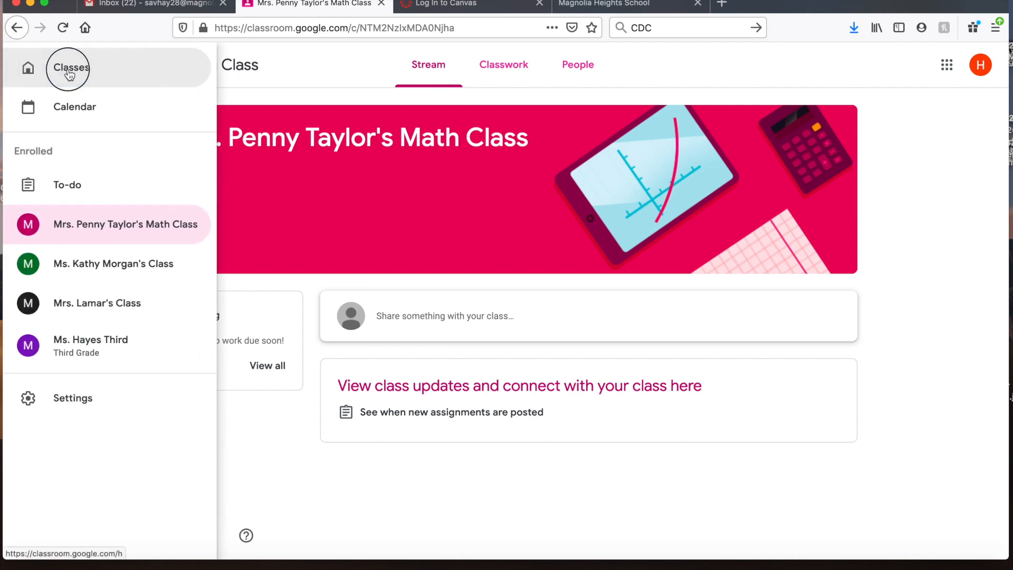
click(70, 67)
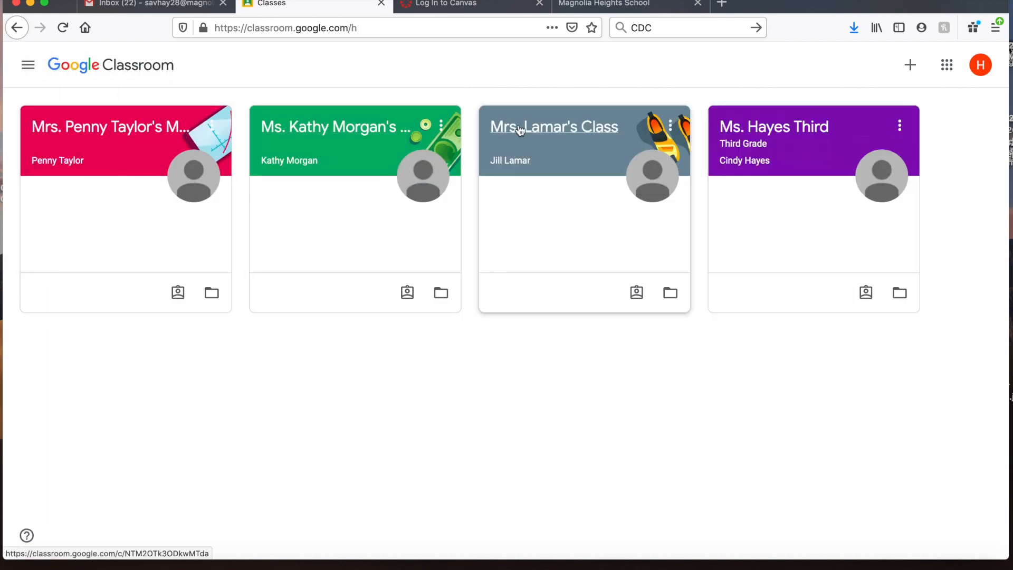
click(554, 127)
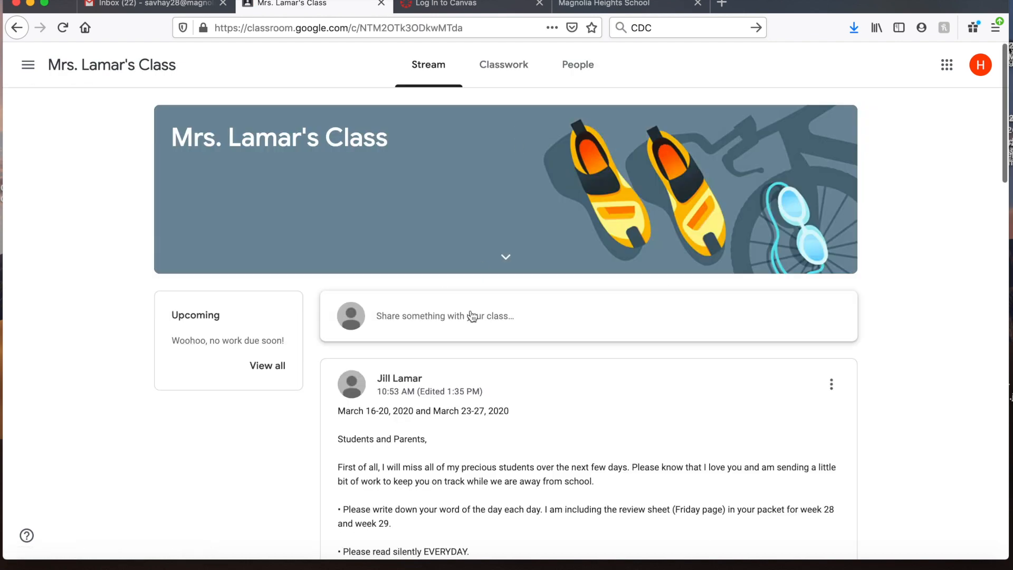
scroll(down, 3)
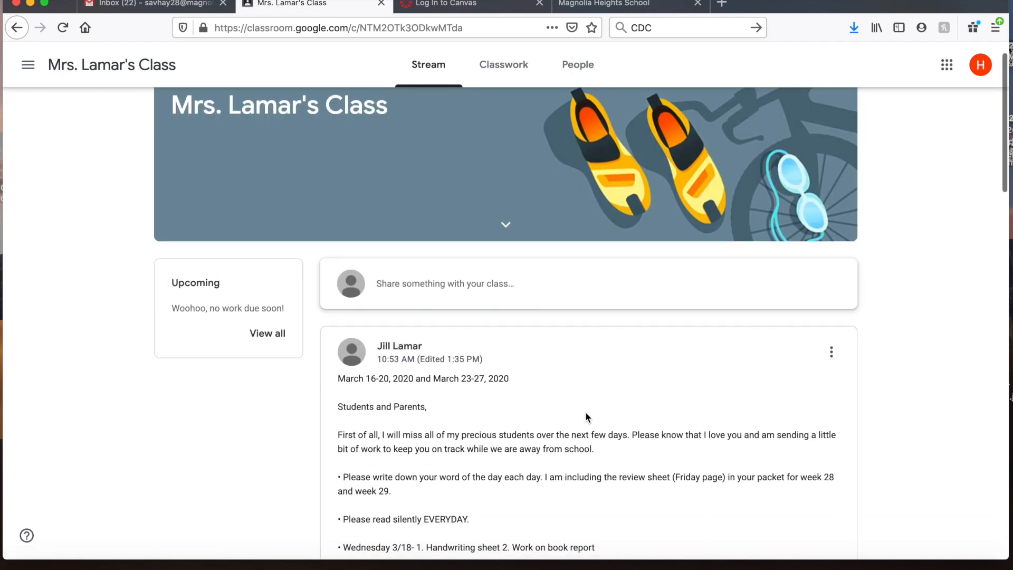
scroll(down, 3)
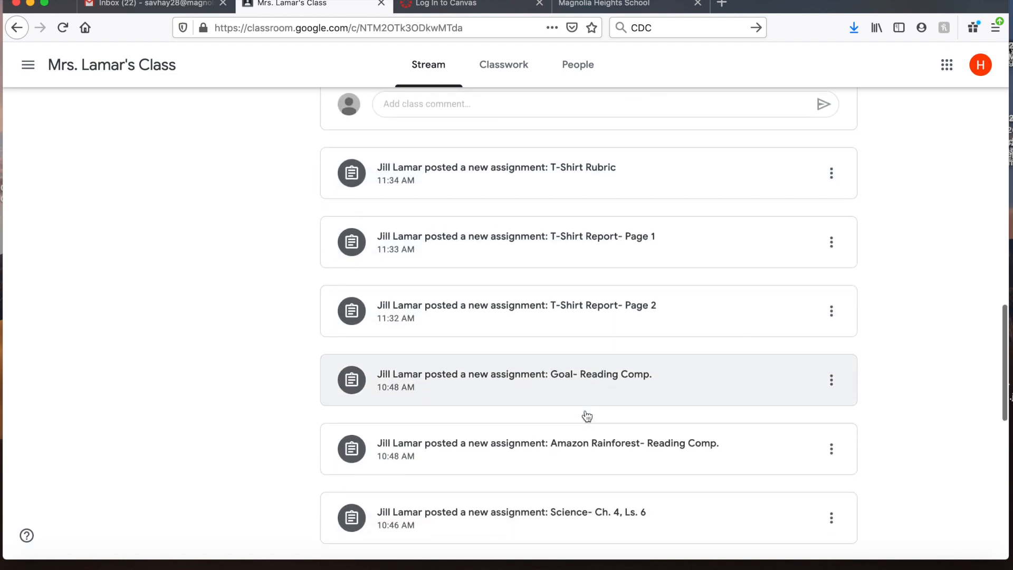
scroll(down, 3)
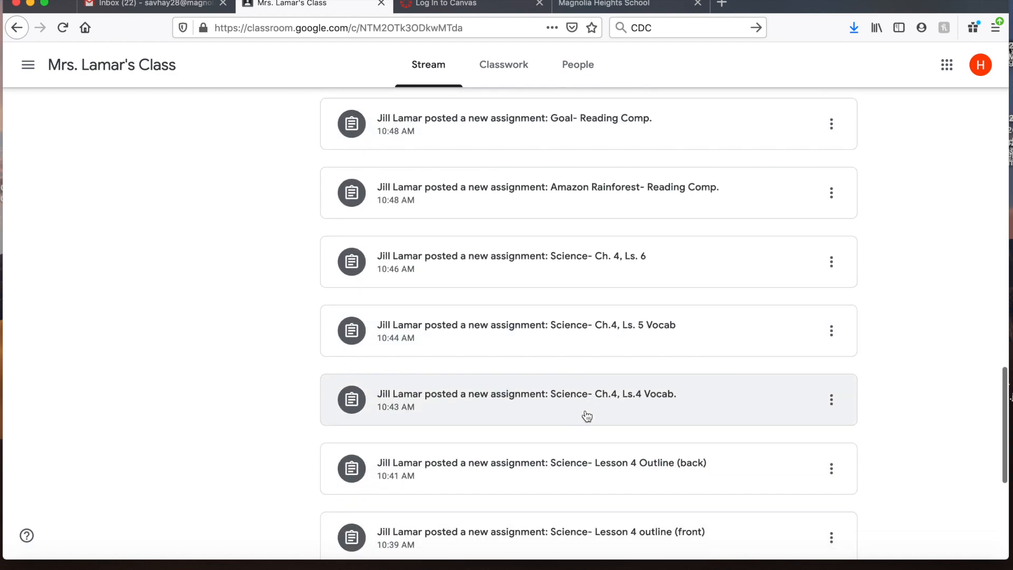
scroll(up, 3)
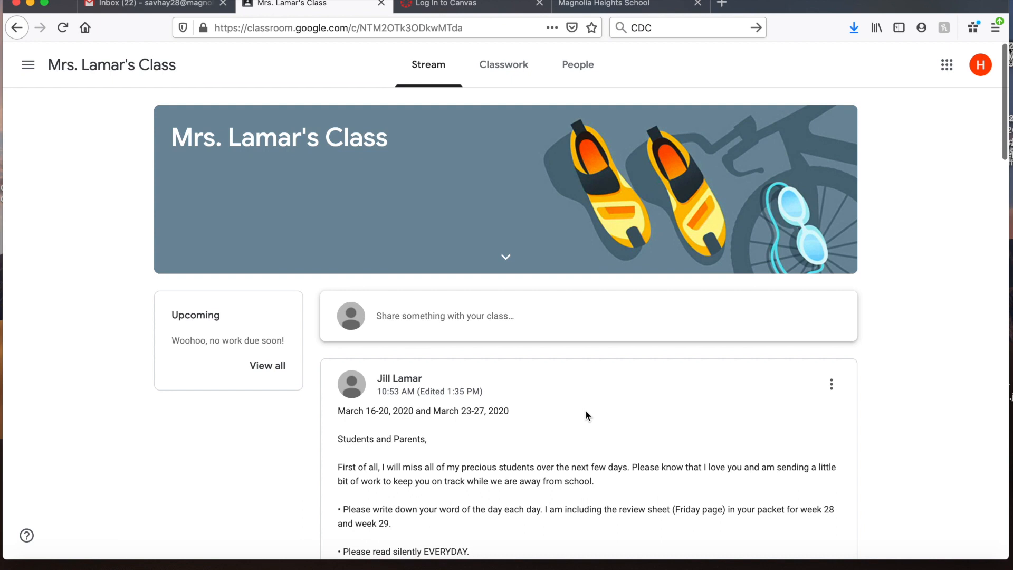
mouse_move(523, 194)
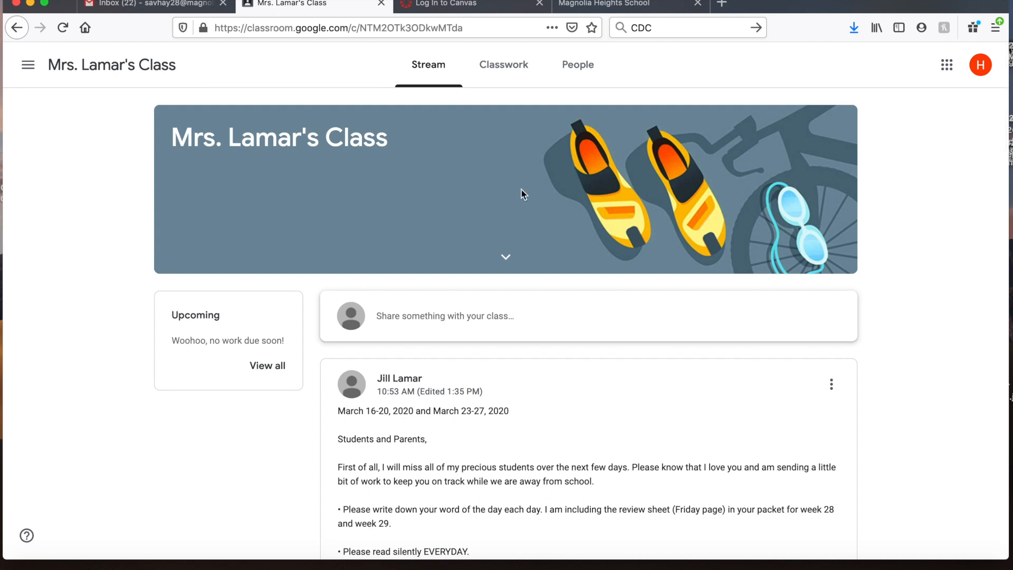
scroll(down, 3)
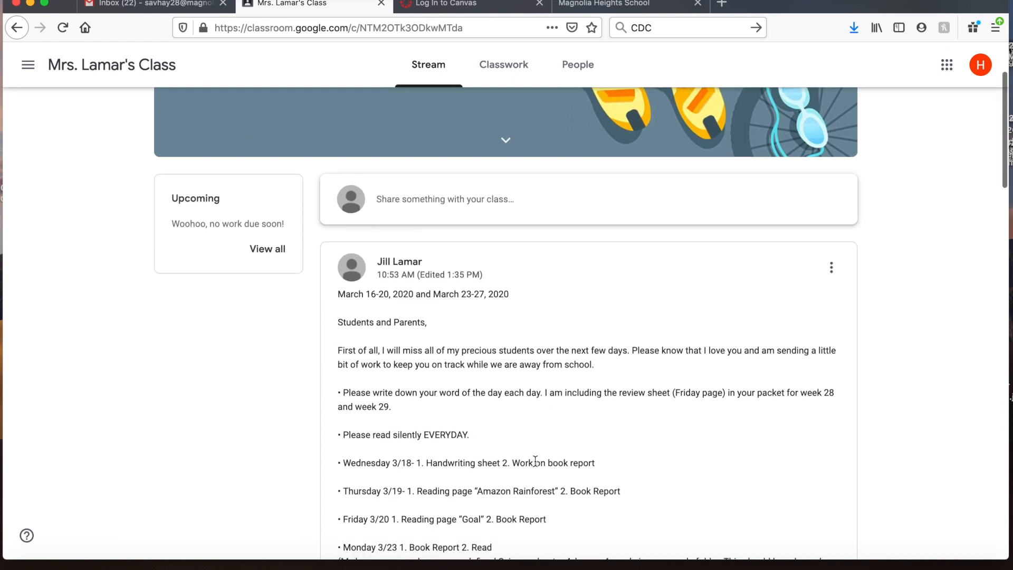
scroll(down, 3)
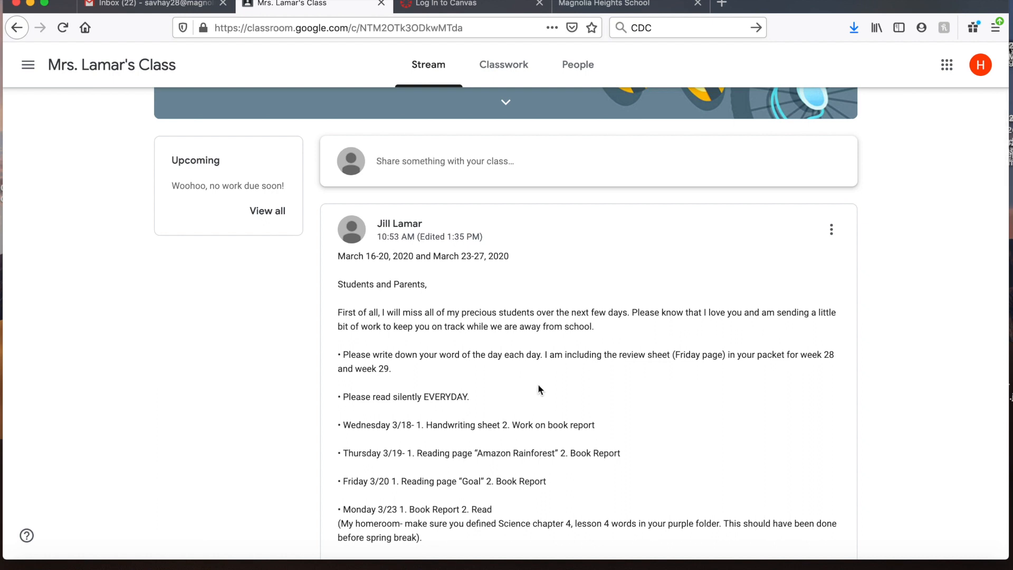
mouse_move(571, 394)
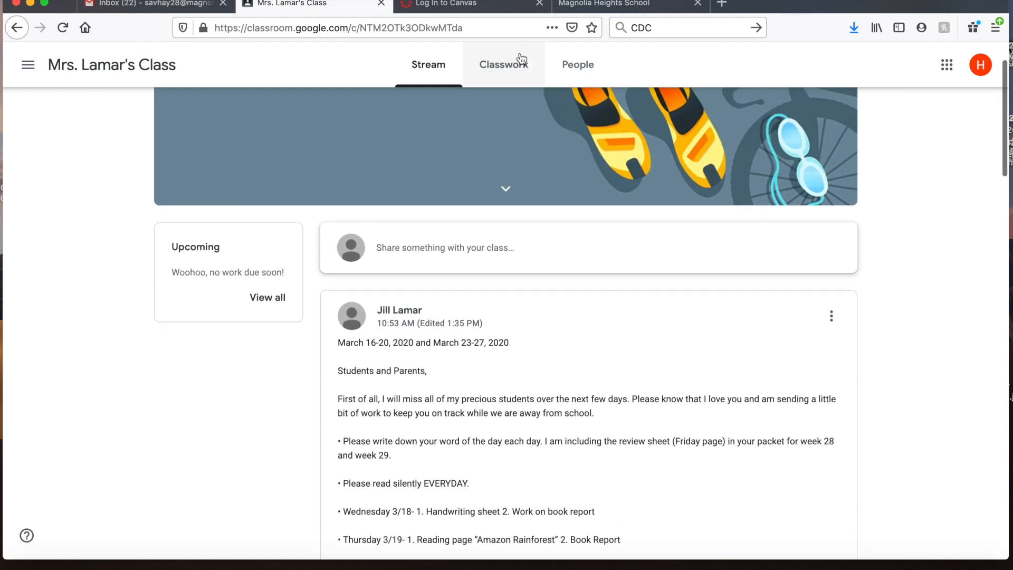
click(503, 64)
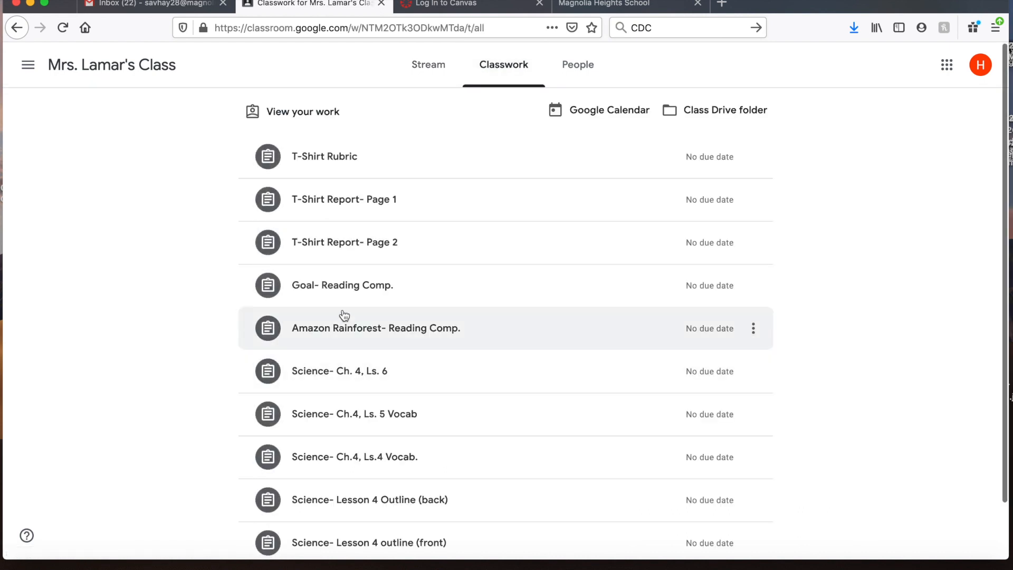
mouse_move(339, 156)
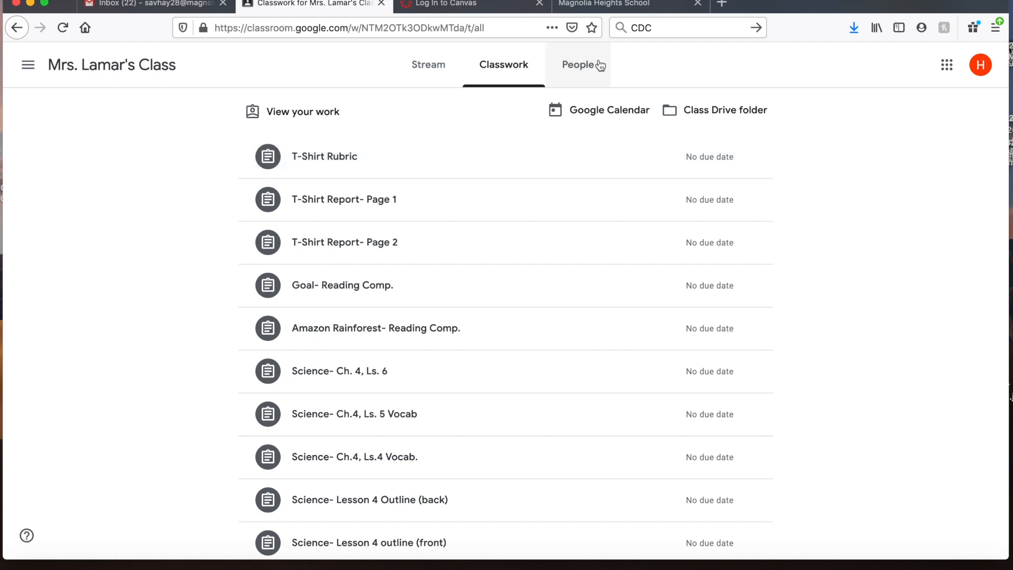
click(577, 64)
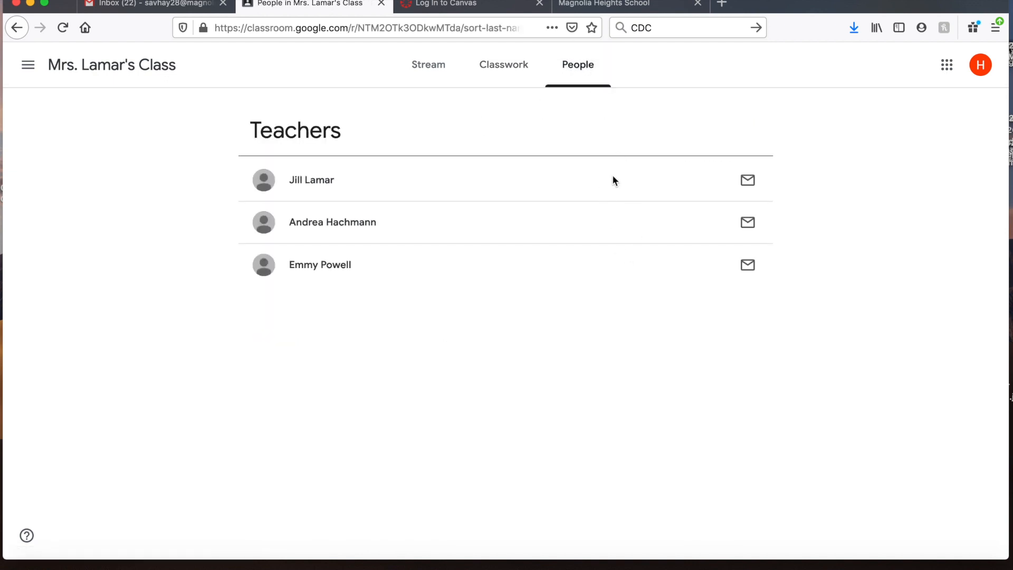
mouse_move(747, 179)
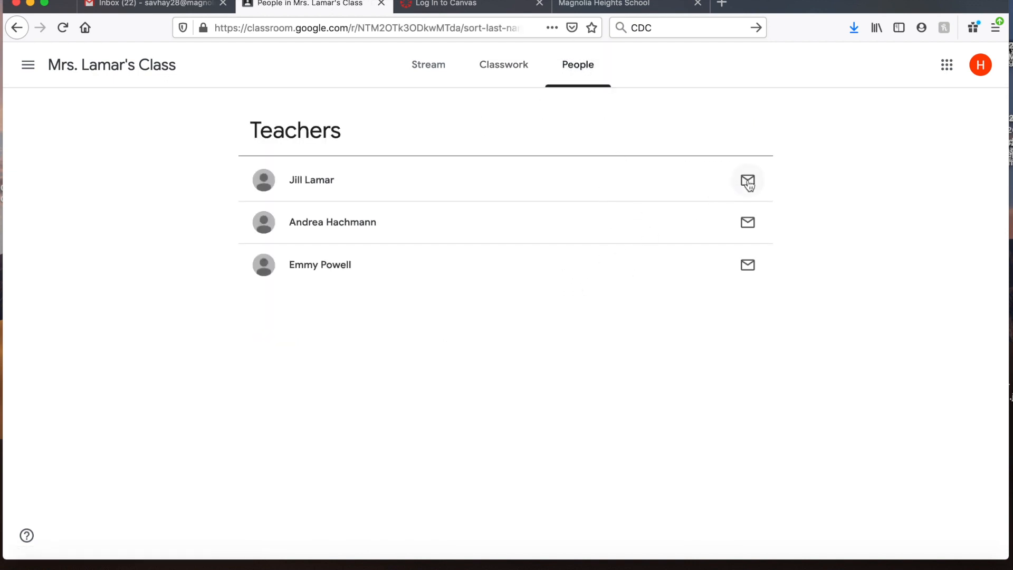
mouse_move(748, 181)
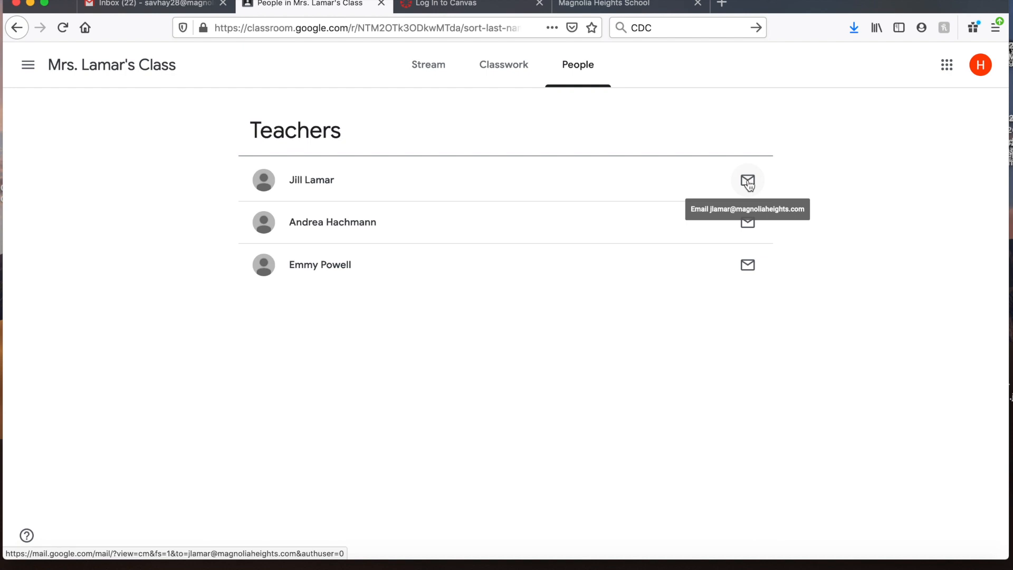
click(428, 63)
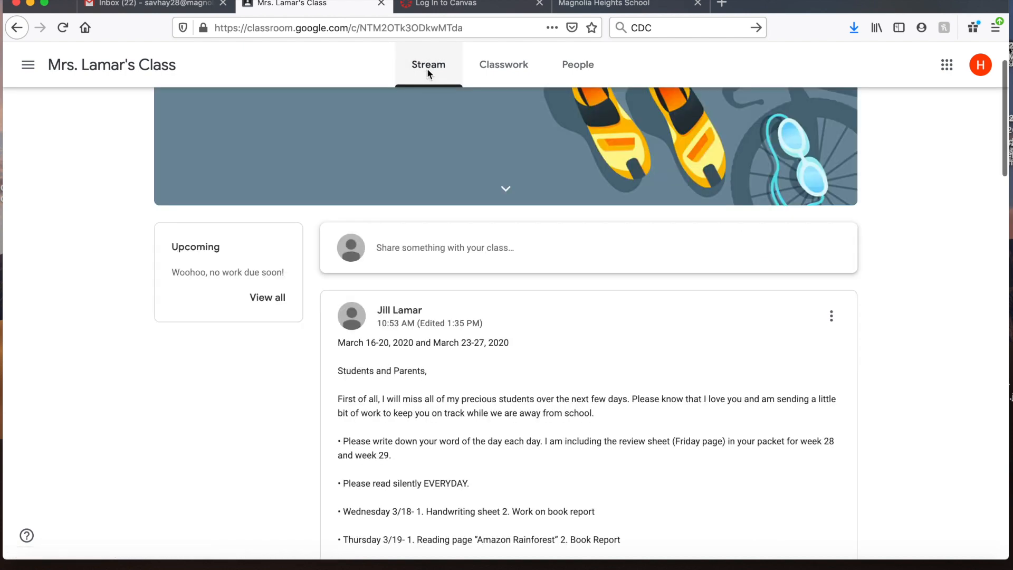
scroll(down, 3)
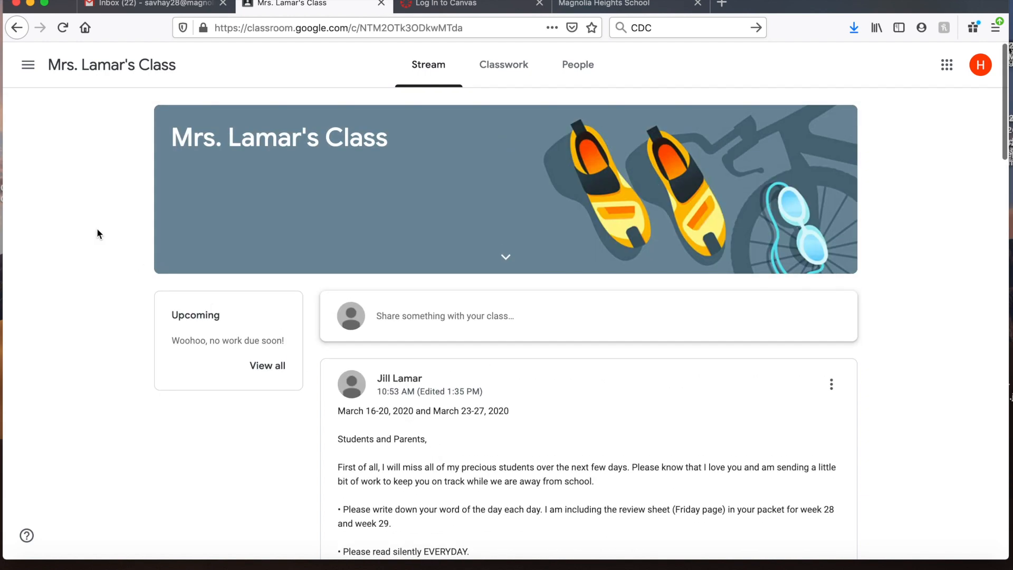
- Return to the four-class Classroom overview, peek at the navigation menu, and show the Google apps list
click(28, 64)
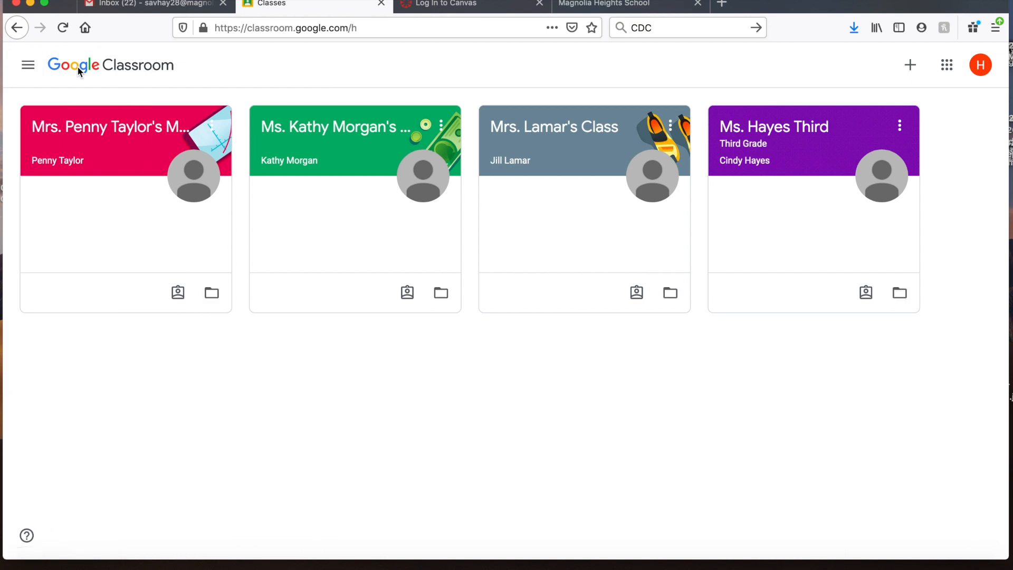
click(28, 64)
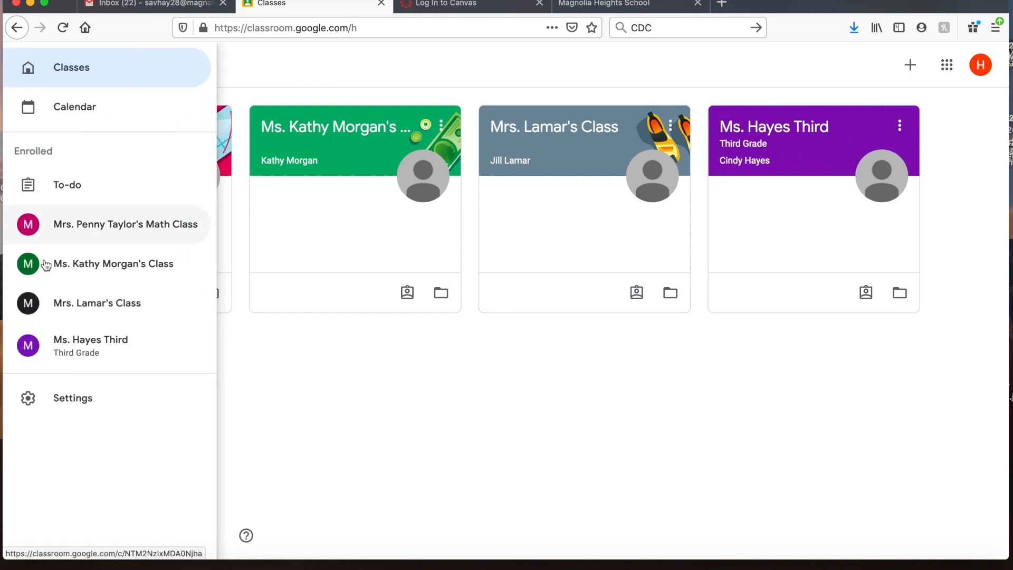
mouse_move(90, 345)
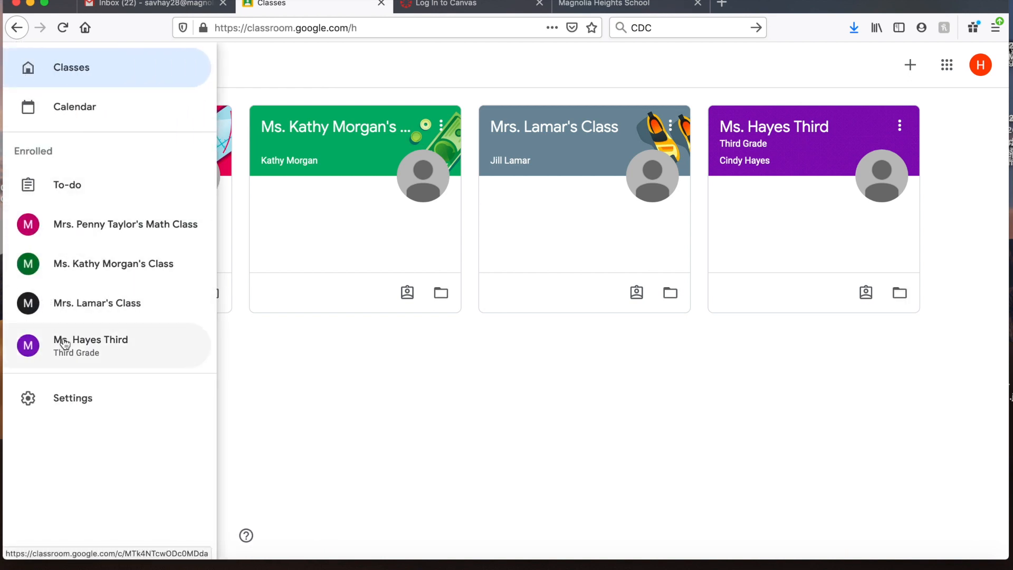
mouse_move(147, 40)
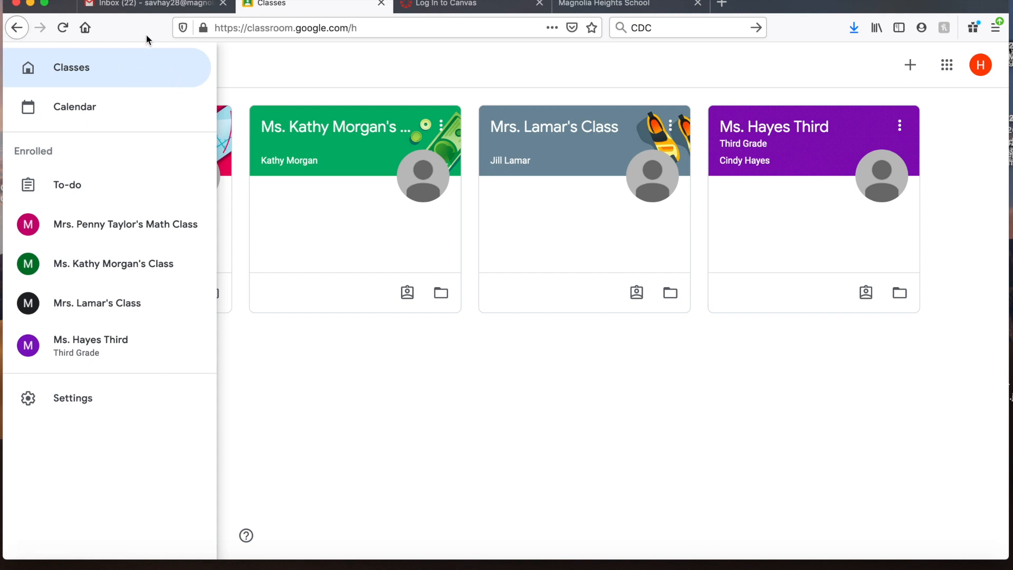
click(28, 65)
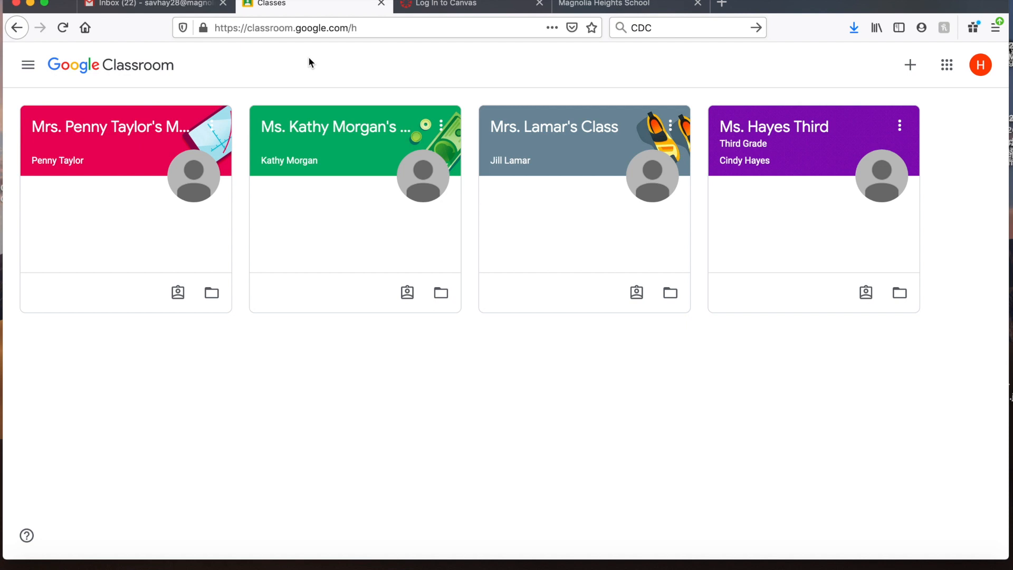
mouse_move(322, 85)
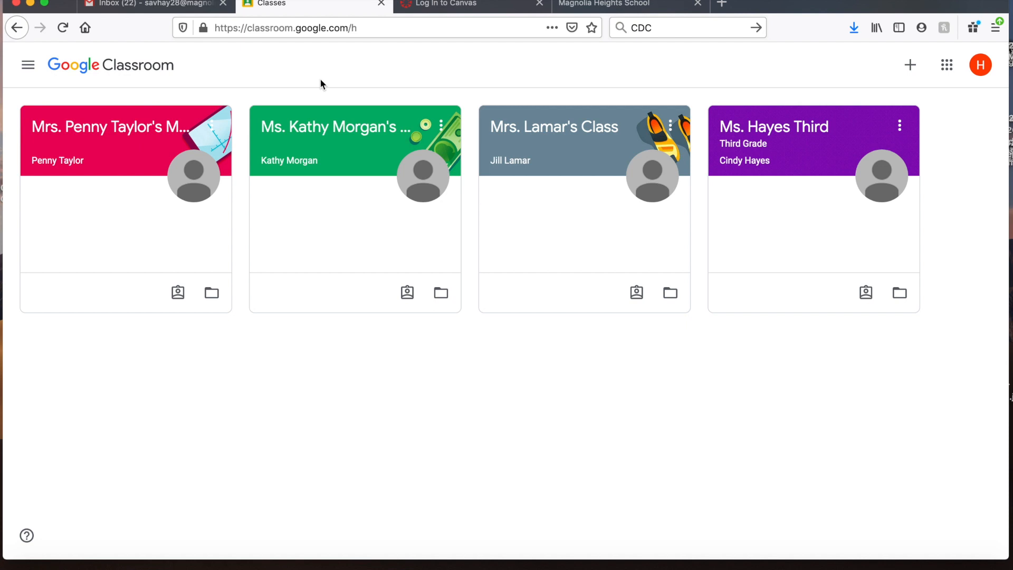
click(946, 64)
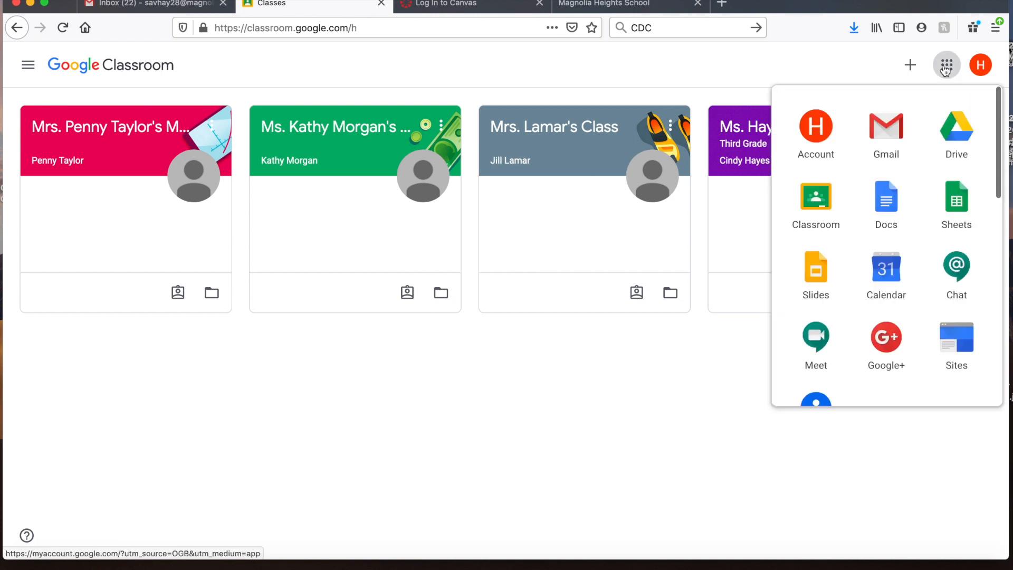